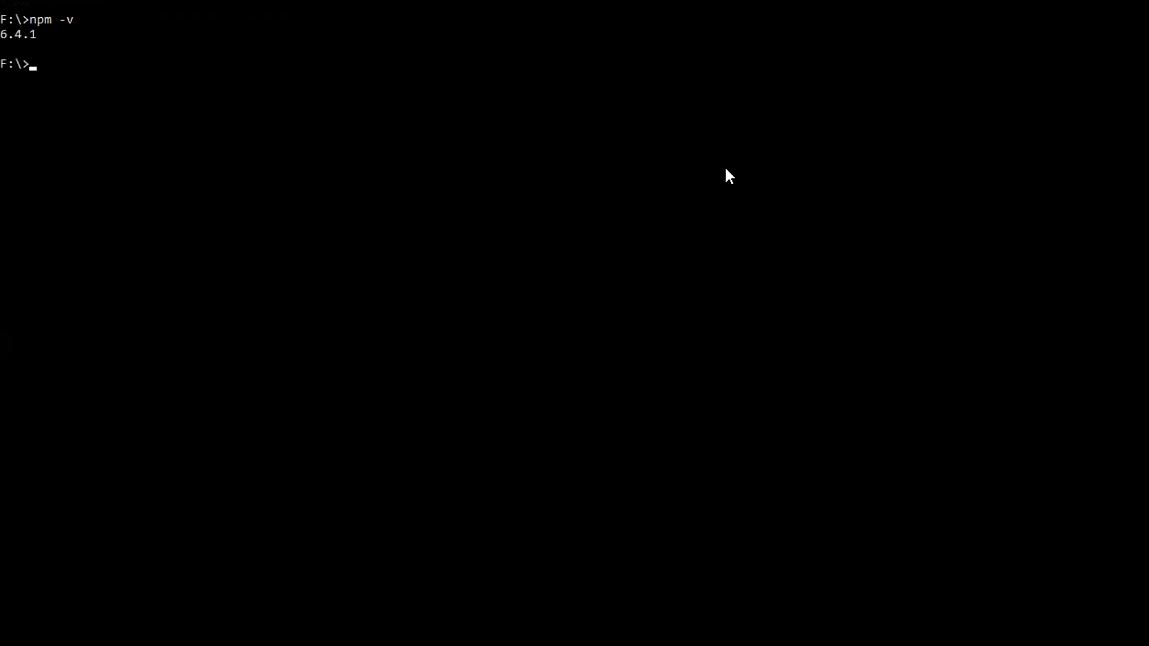
Step: Run npm -v and node -v to confirm npm 6.4.1 and Node v10.11.0, then start mkdir node-api
type("node -v")
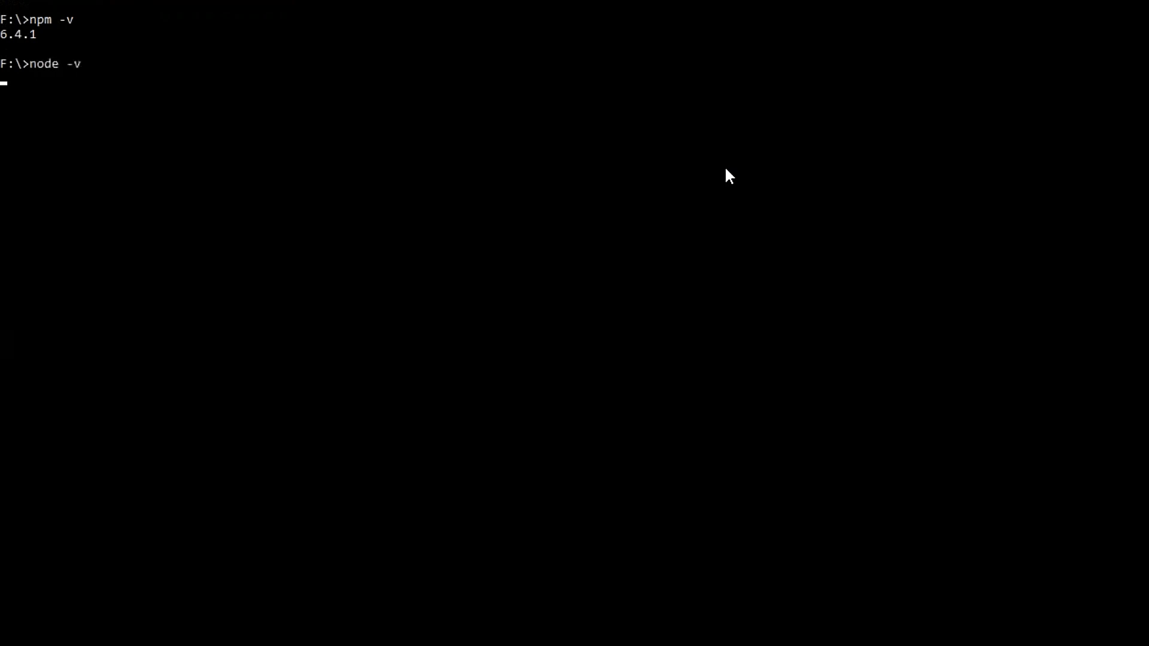
type("npm -v")
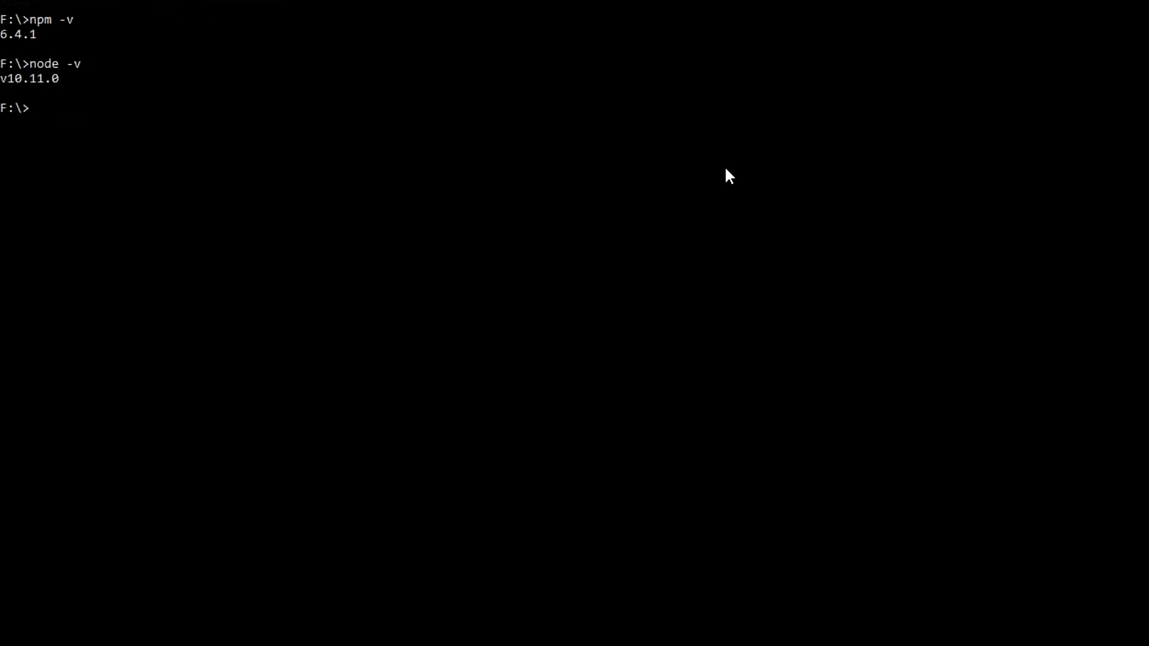
type("mkdir node-api")
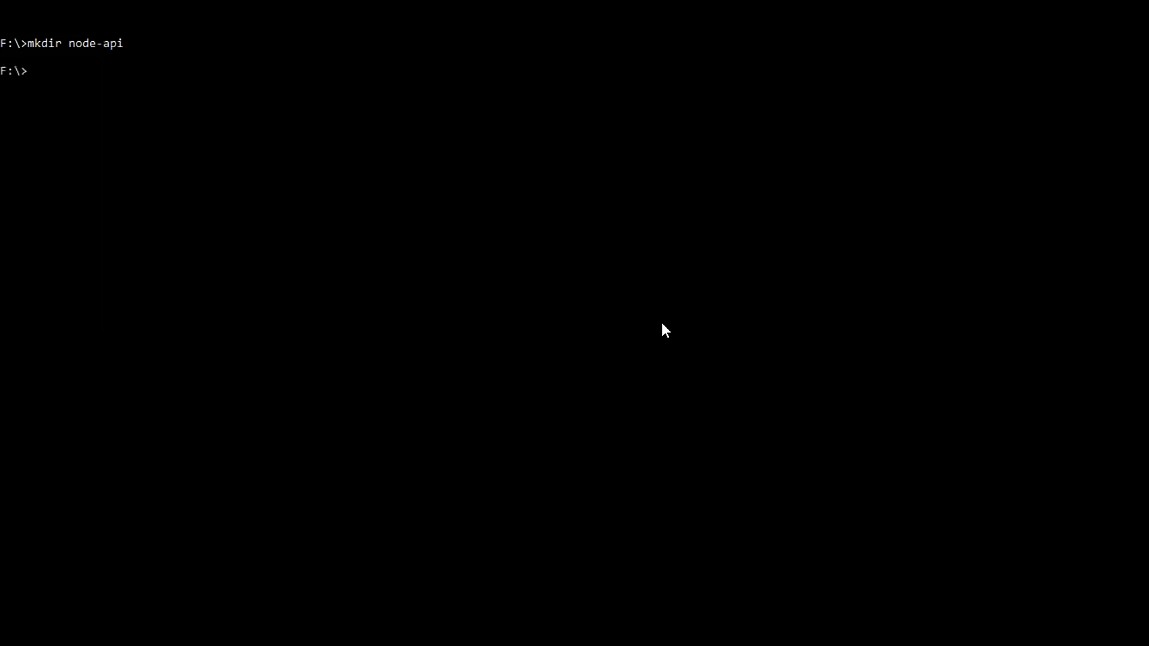
Step: Change into node-api and run npm init --yes to generate a default package.json
type("cd")
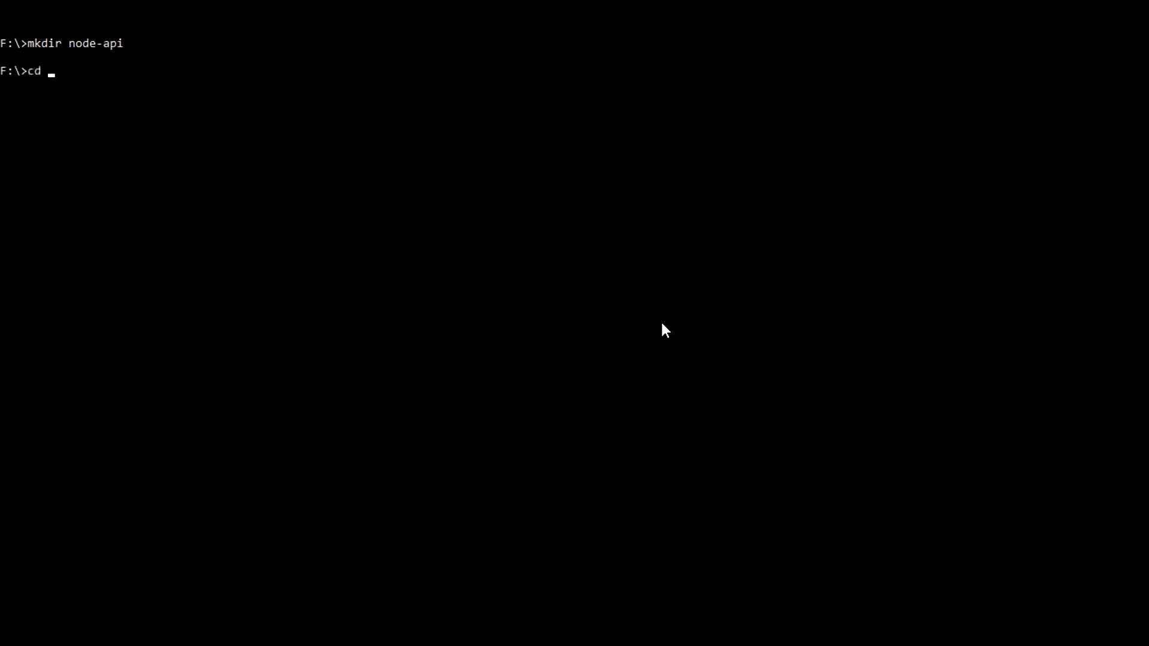
type("node-api")
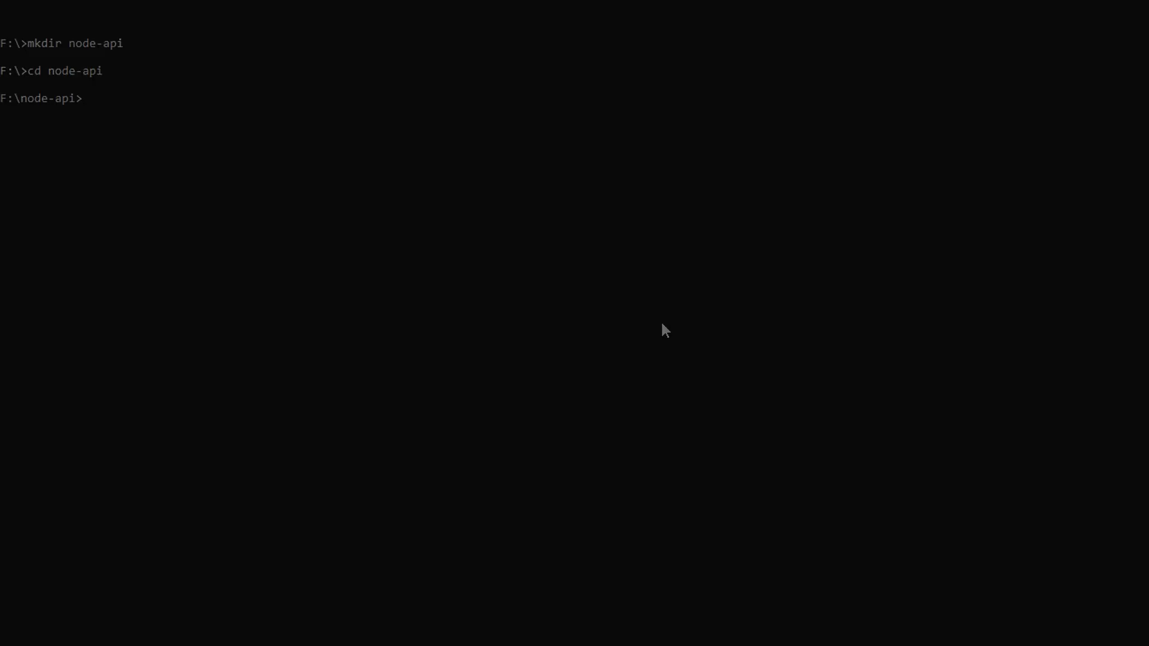
type("npm init --yes")
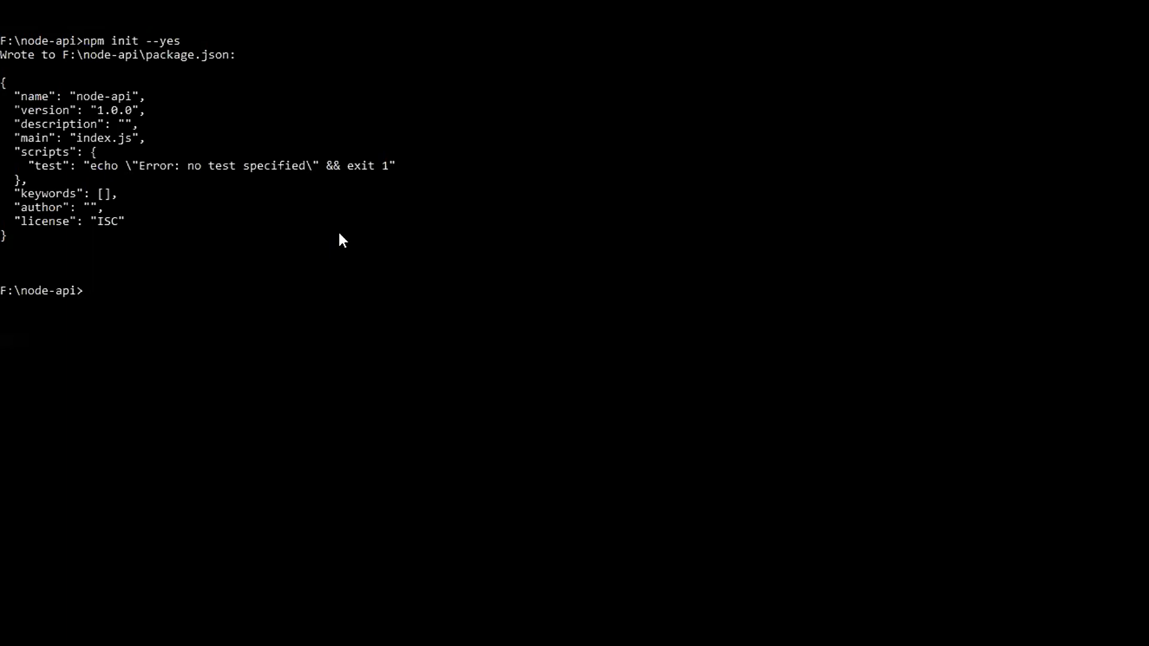
mouse_move(306, 311)
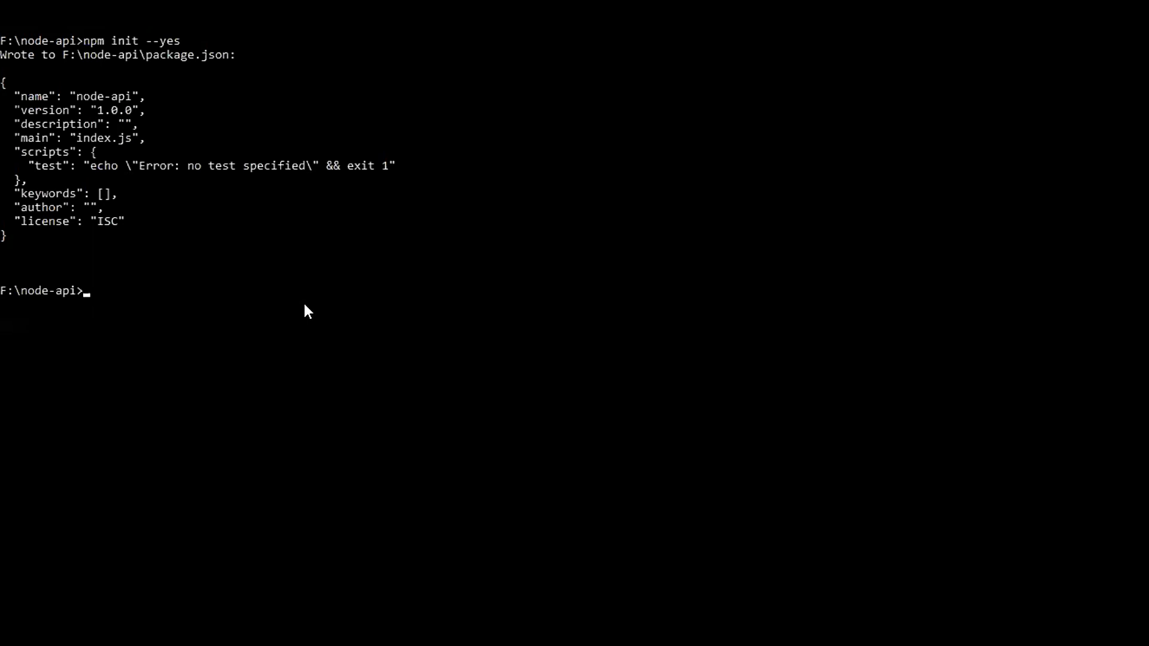
Step: Run npm install express to add Express to the node-api project
type("npm i")
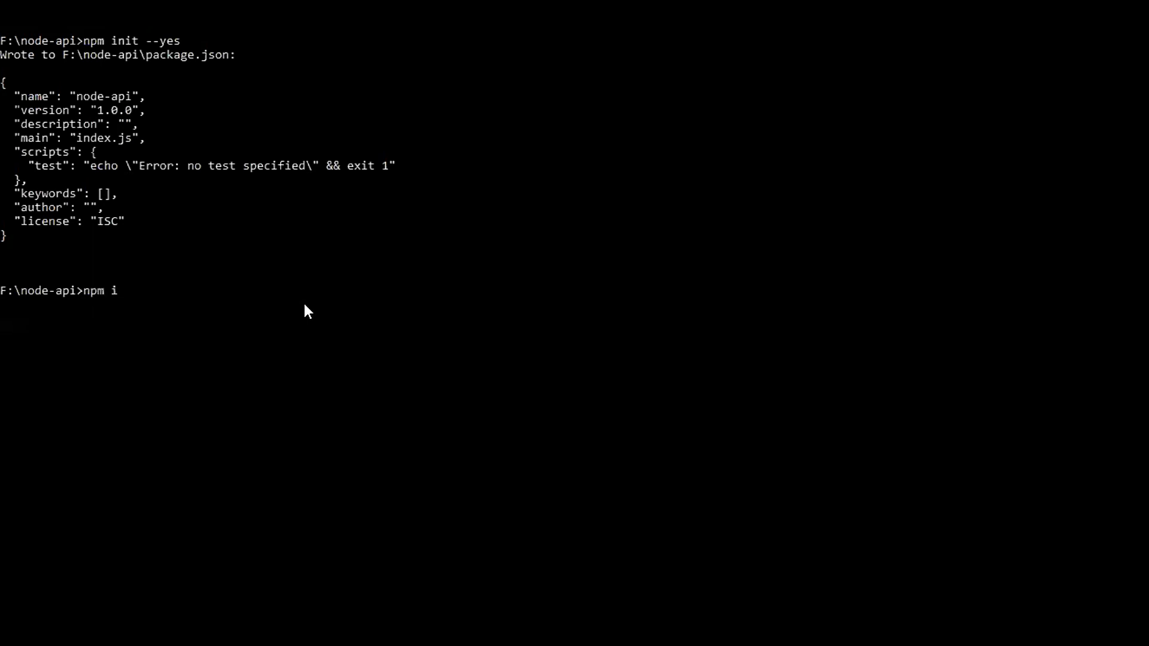
type("nstall e")
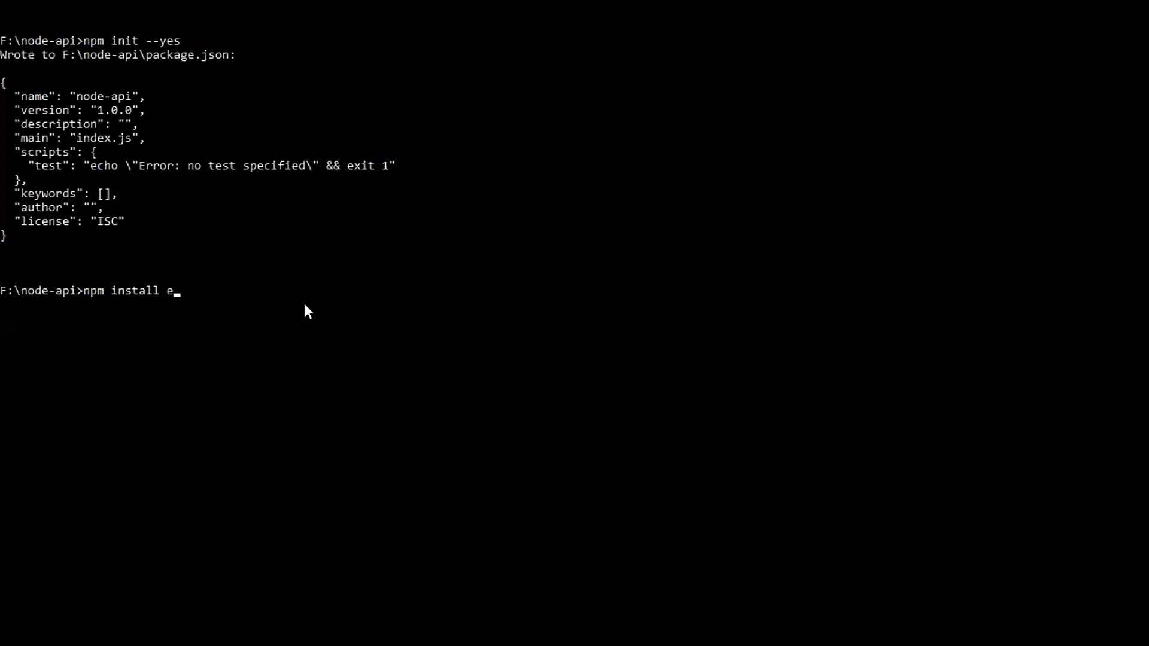
type("xpress")
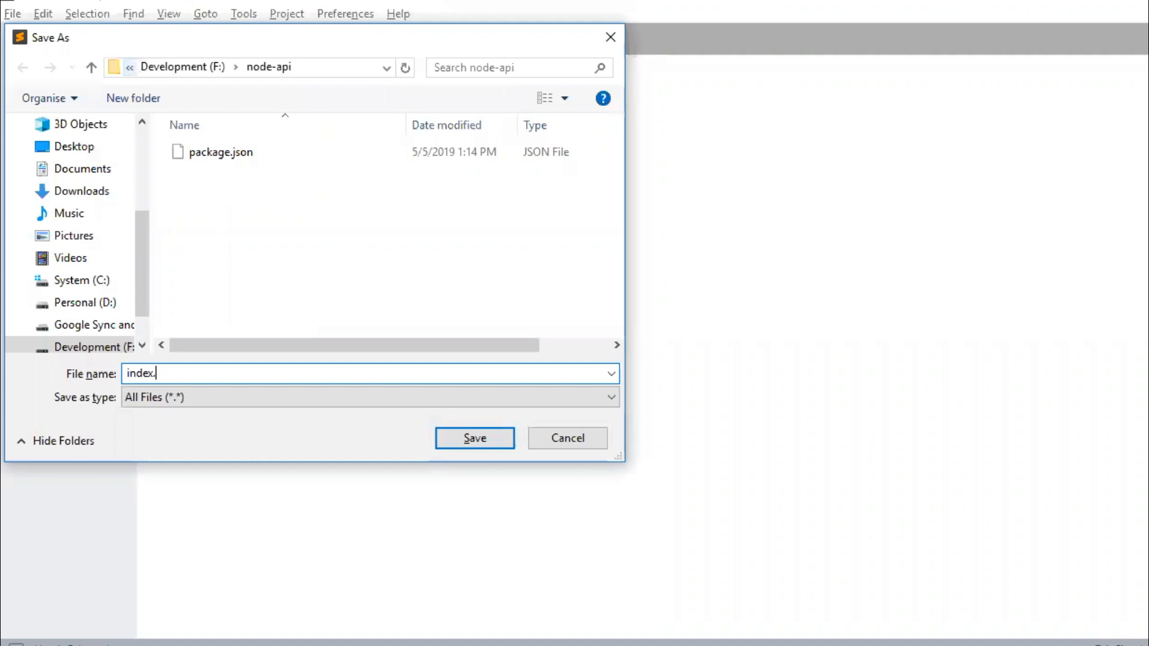
Step: Save the new empty file as index.js in F:\node-api
left_click(475, 438)
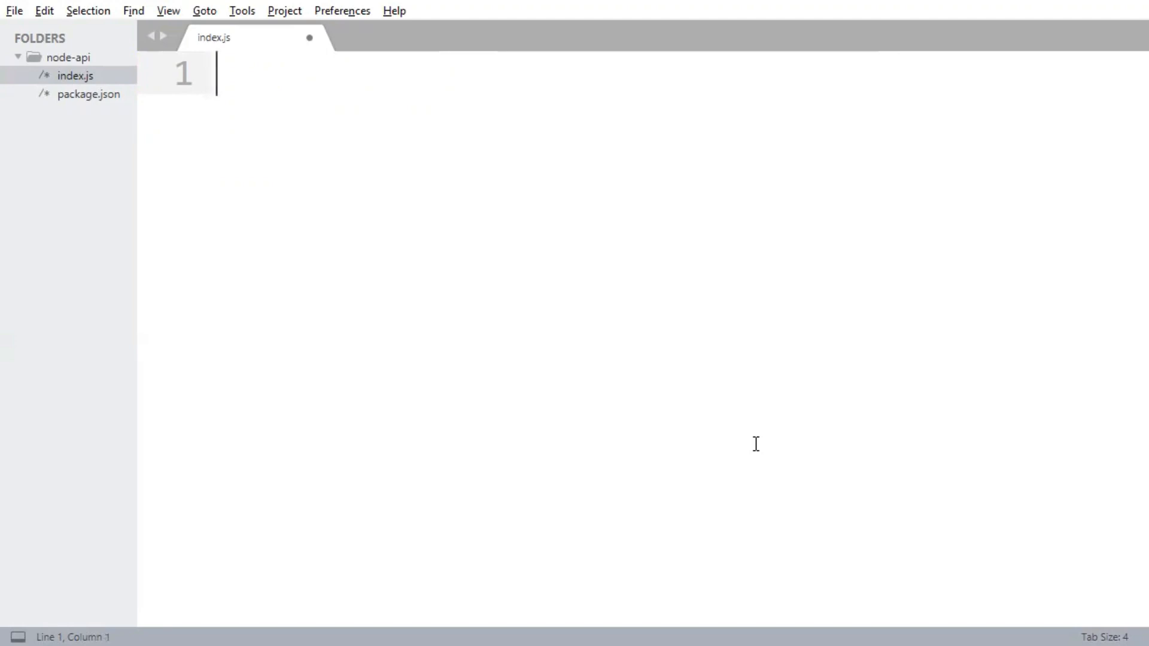
Step: Write var express = require('express'); and var app = express(); at the top of index.js
type("var exp")
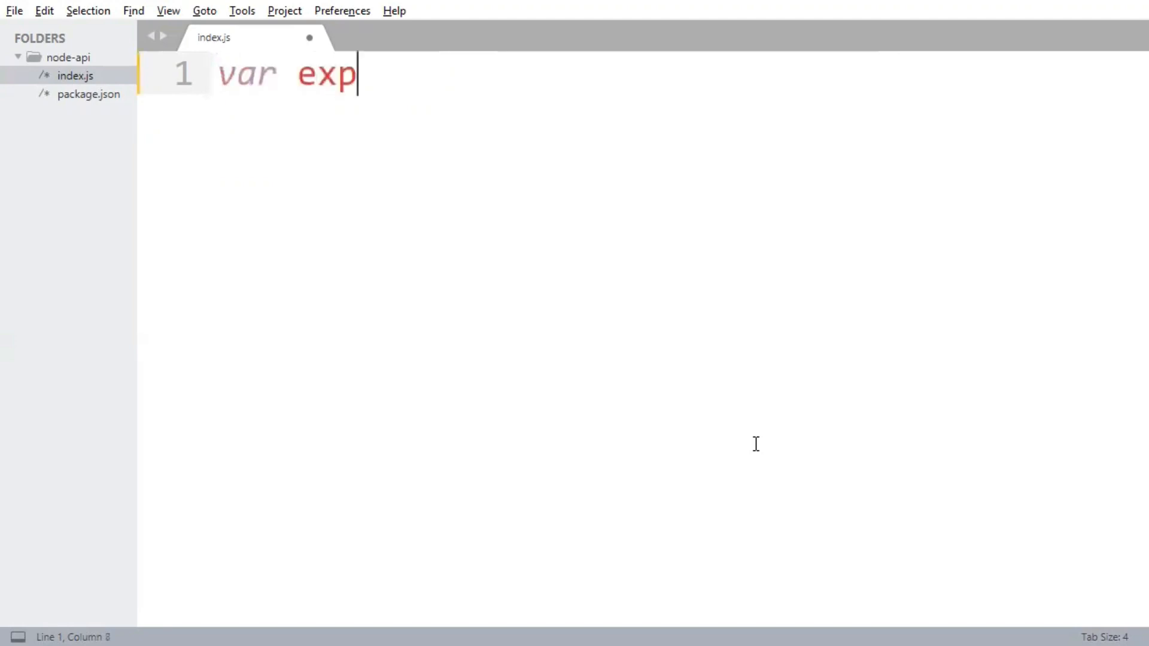
type("ress = requ")
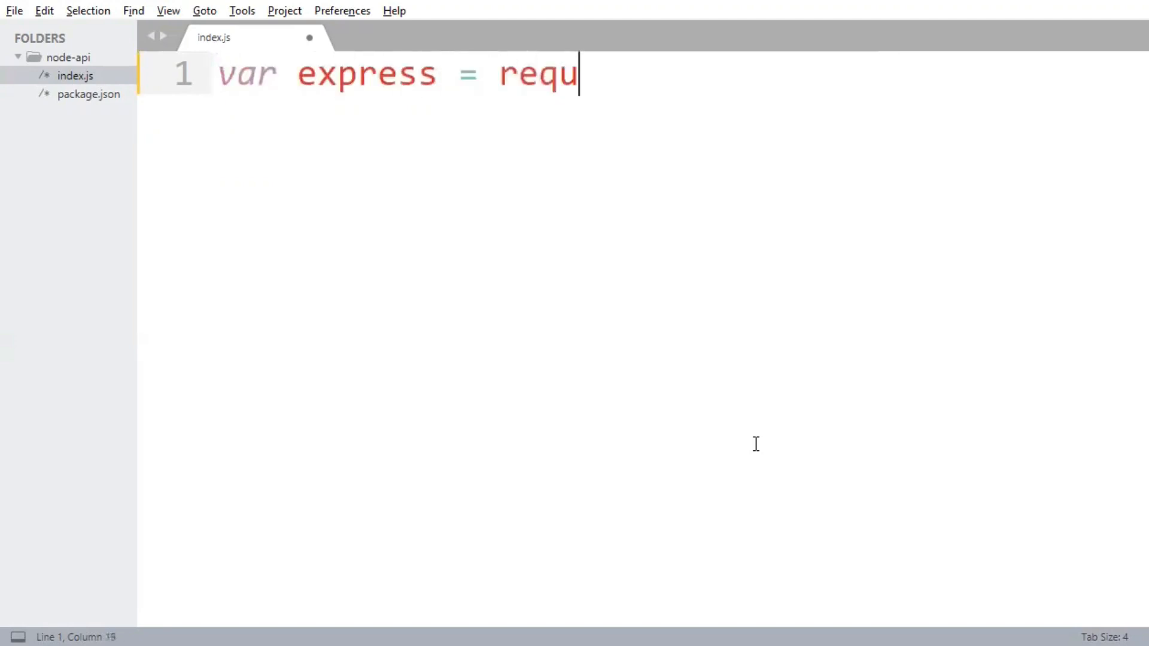
type("ire('e')")
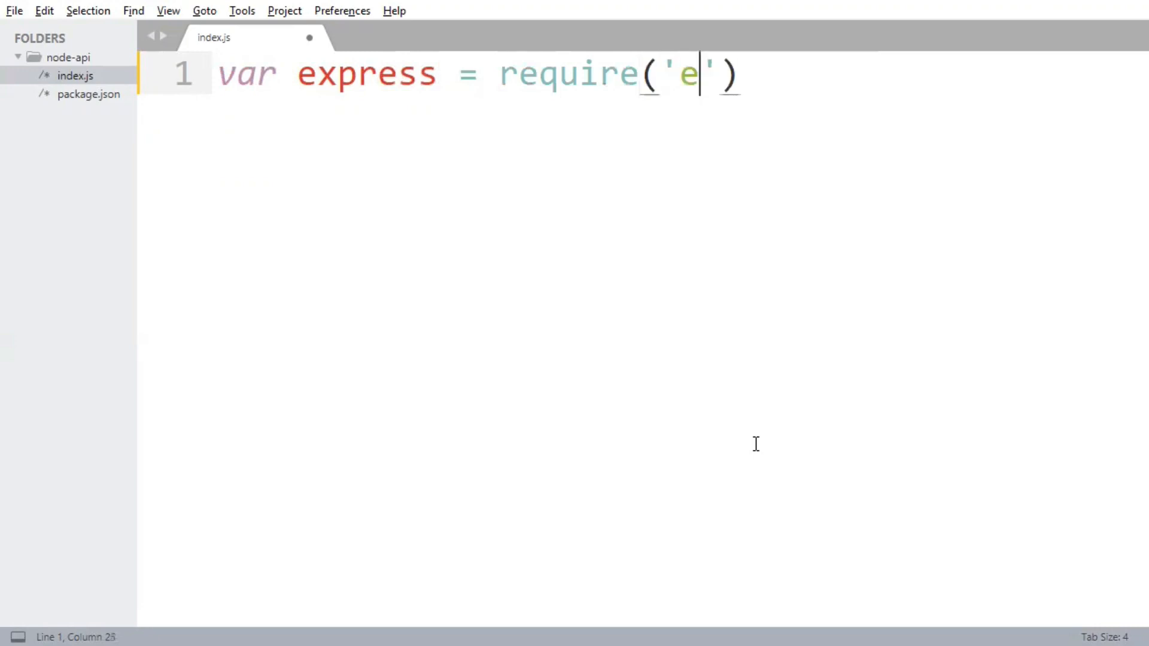
type("xpress")
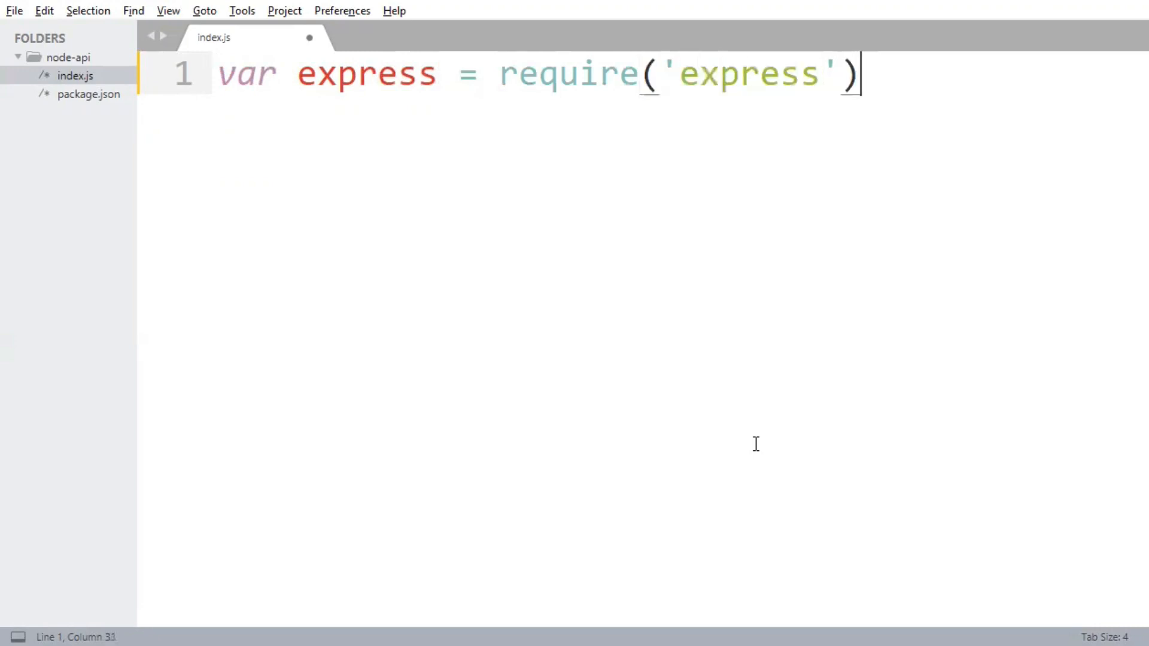
type(";")
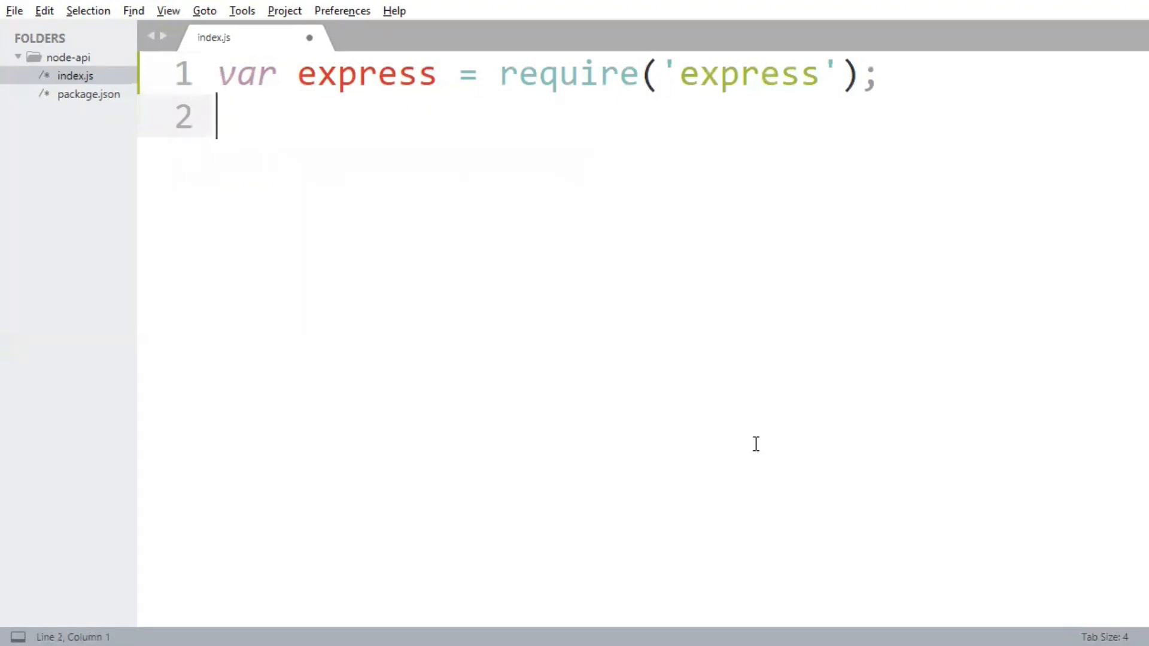
type("var app")
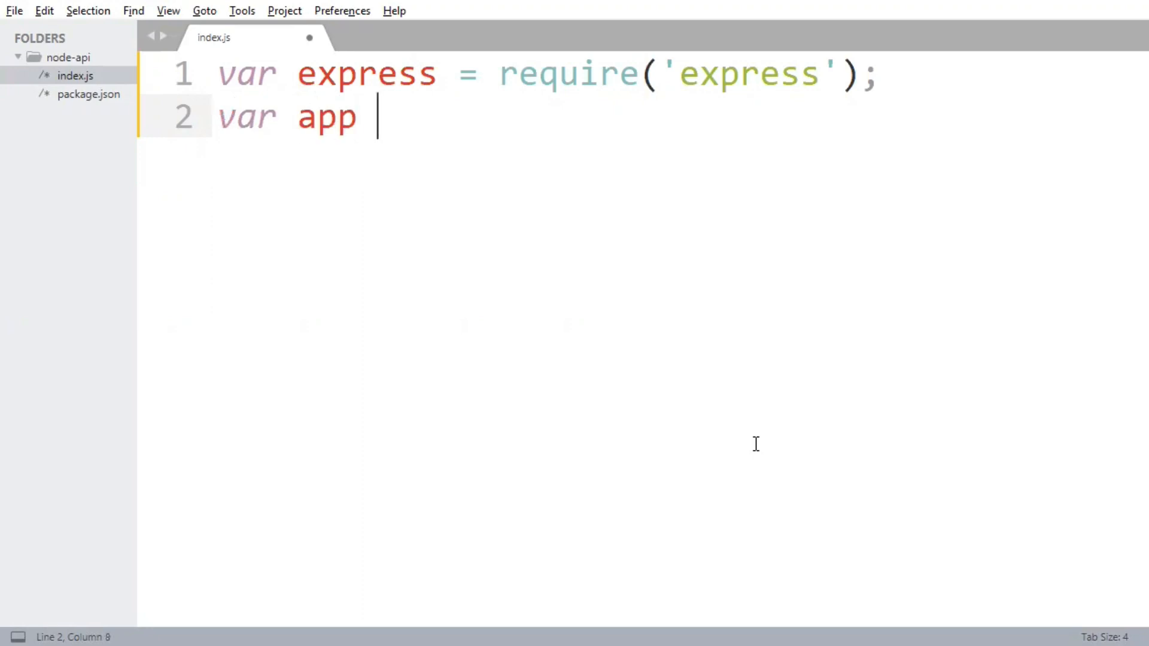
type("= express")
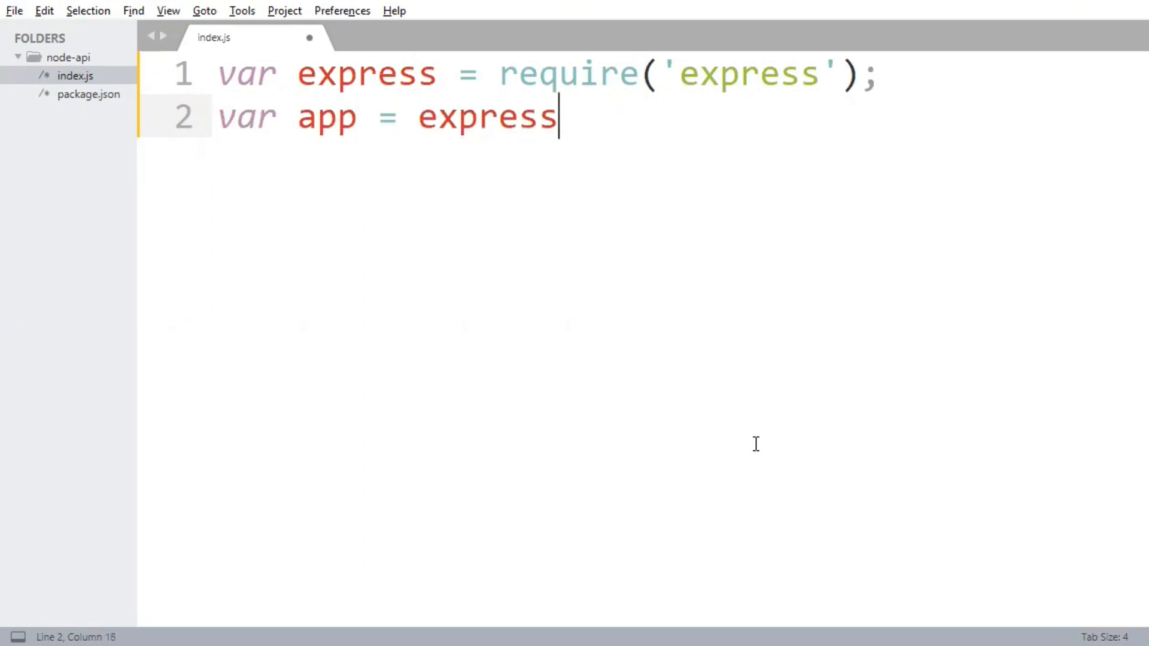
type("();")
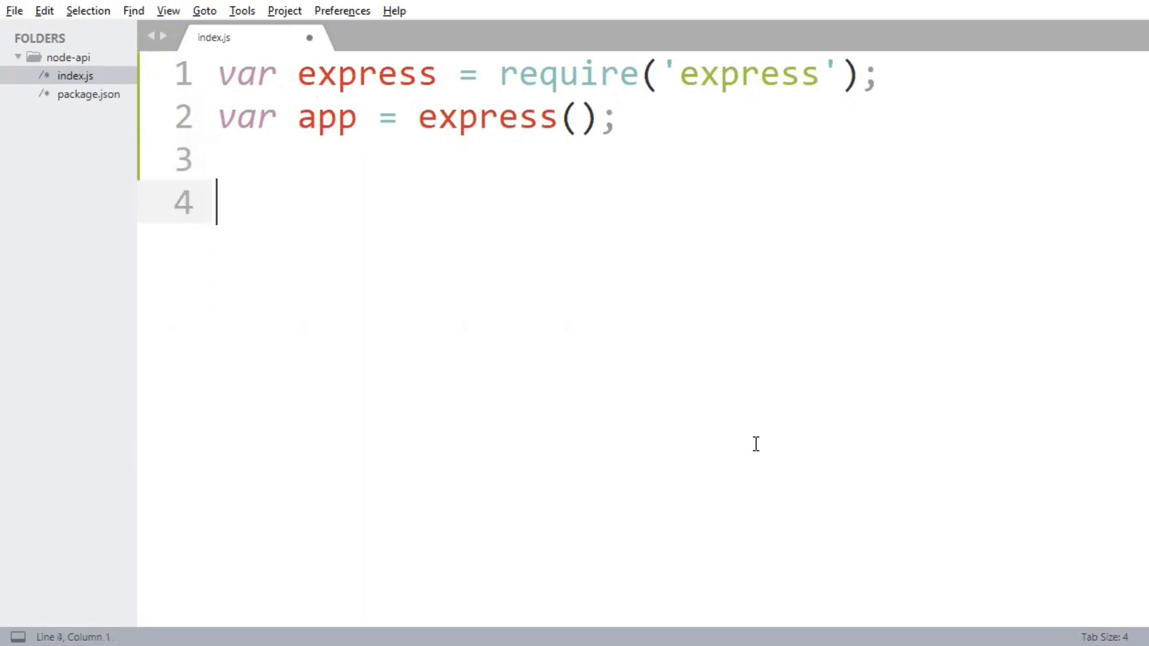
Step: Add app.get("/", function(req, res, next) { res.send("Hello world"); }) below the app declaration
type("app.get")
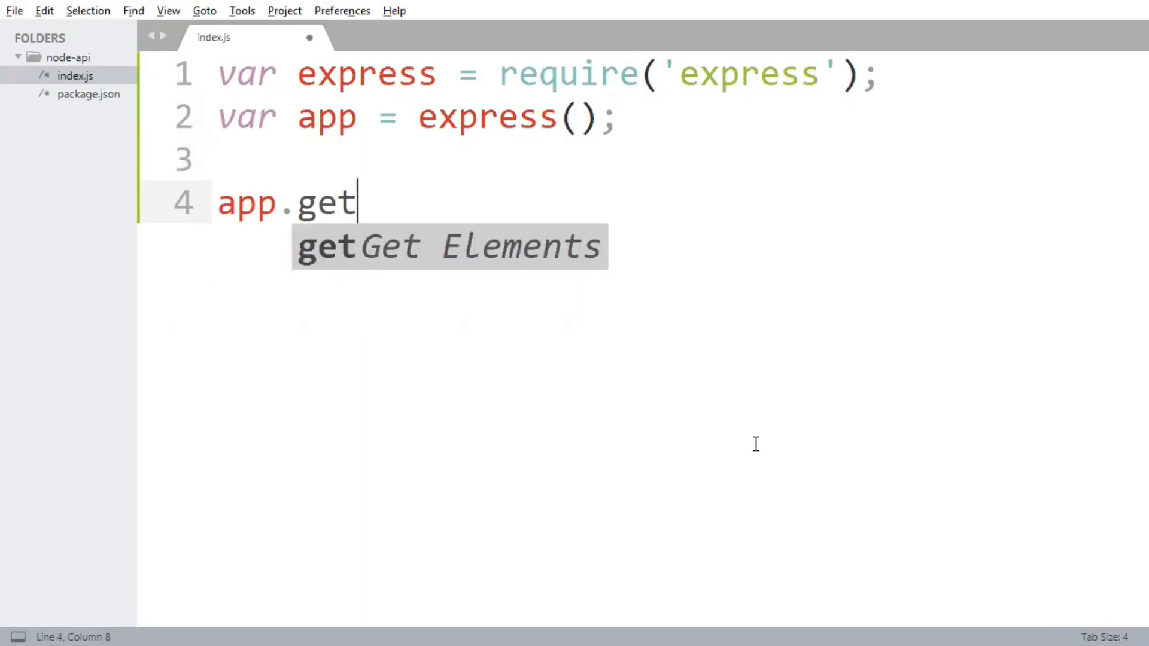
type("(\"/\")")
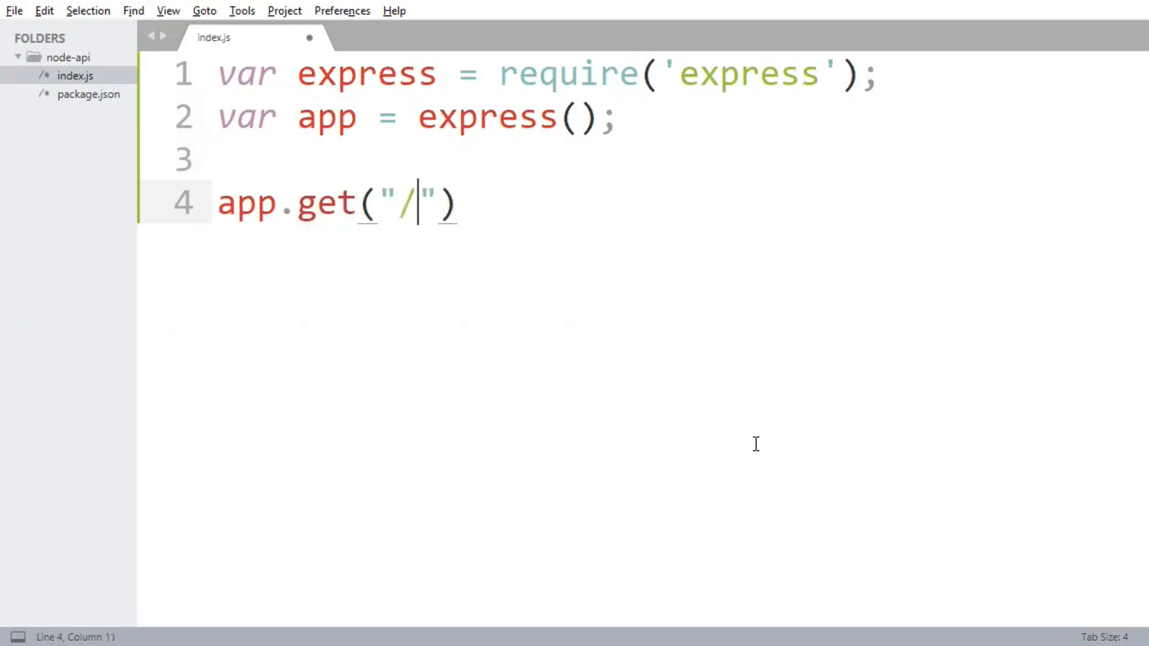
type(", func")
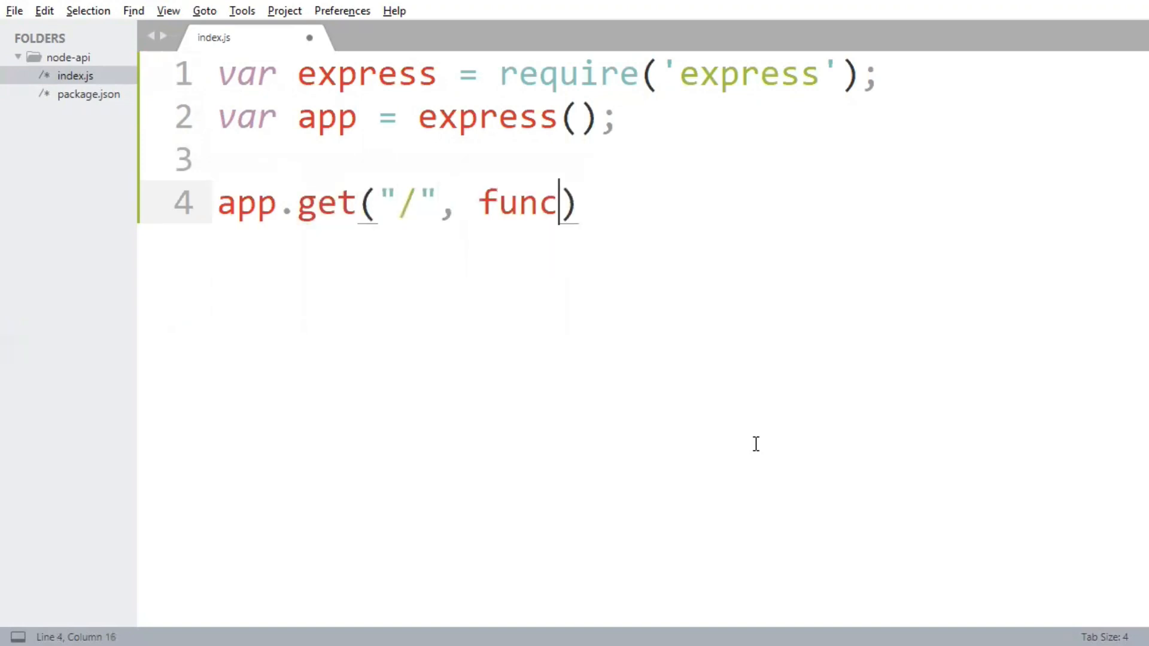
type("tion(req, re")
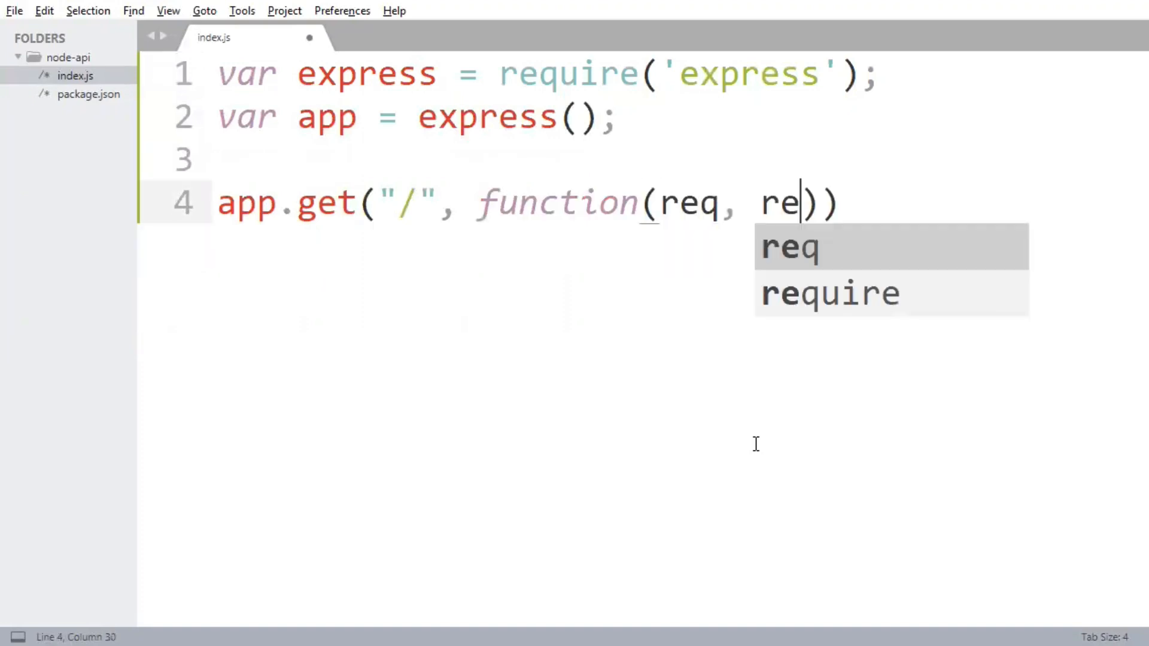
type("s, next)")
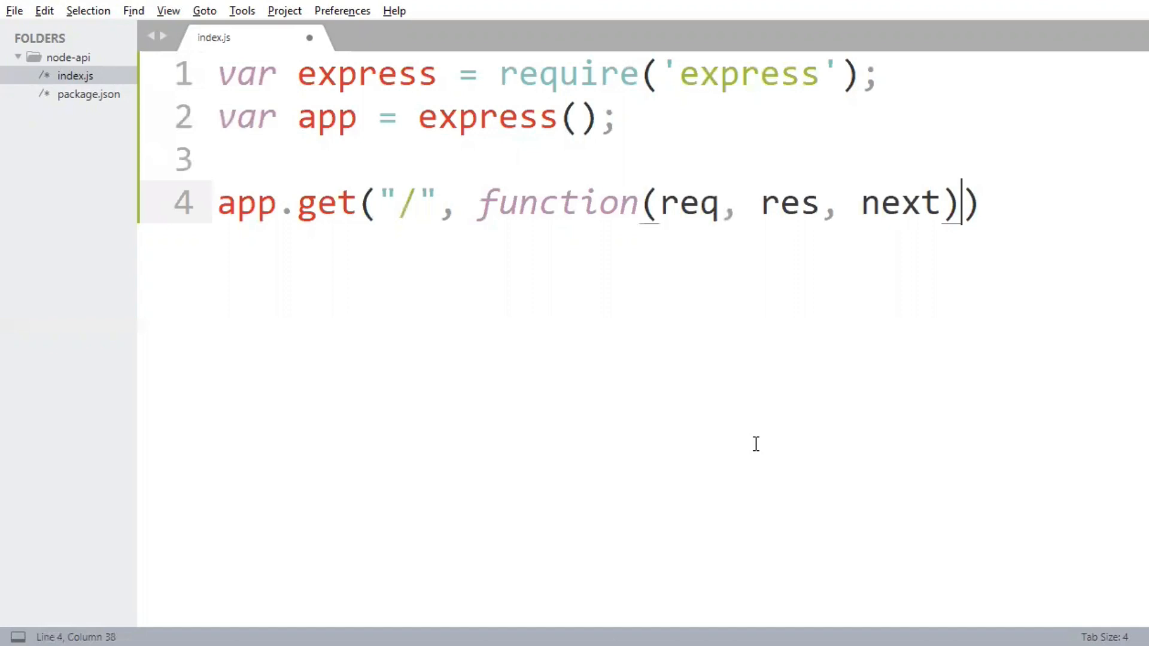
type("{")
type("res.send(")
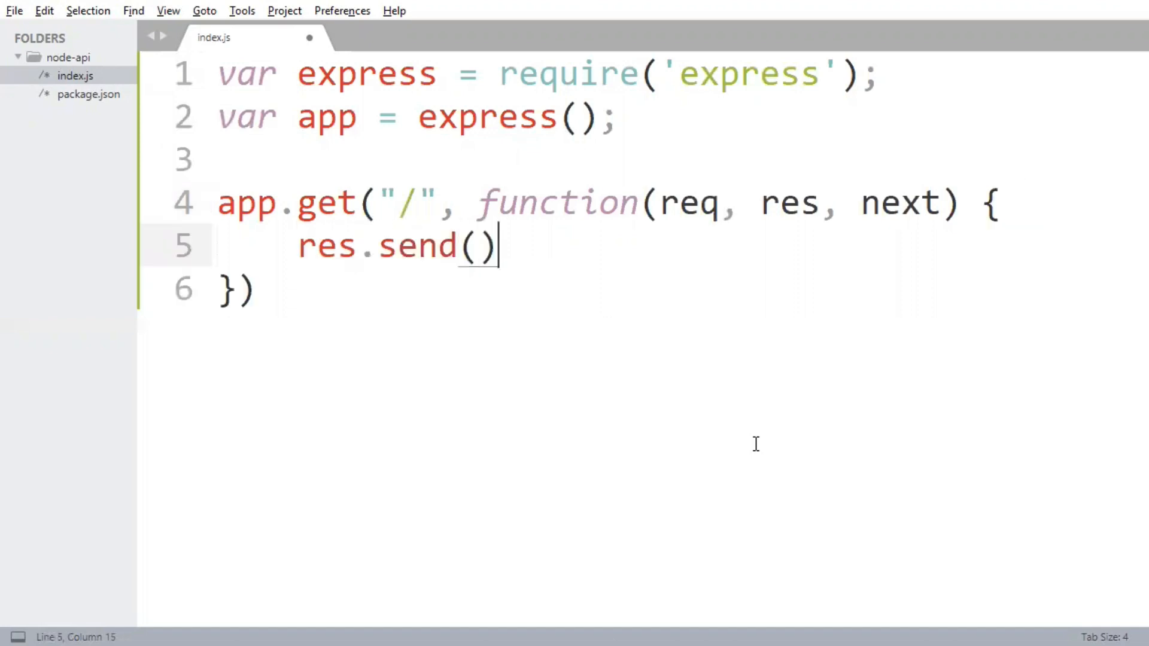
type("\"Hello\"")
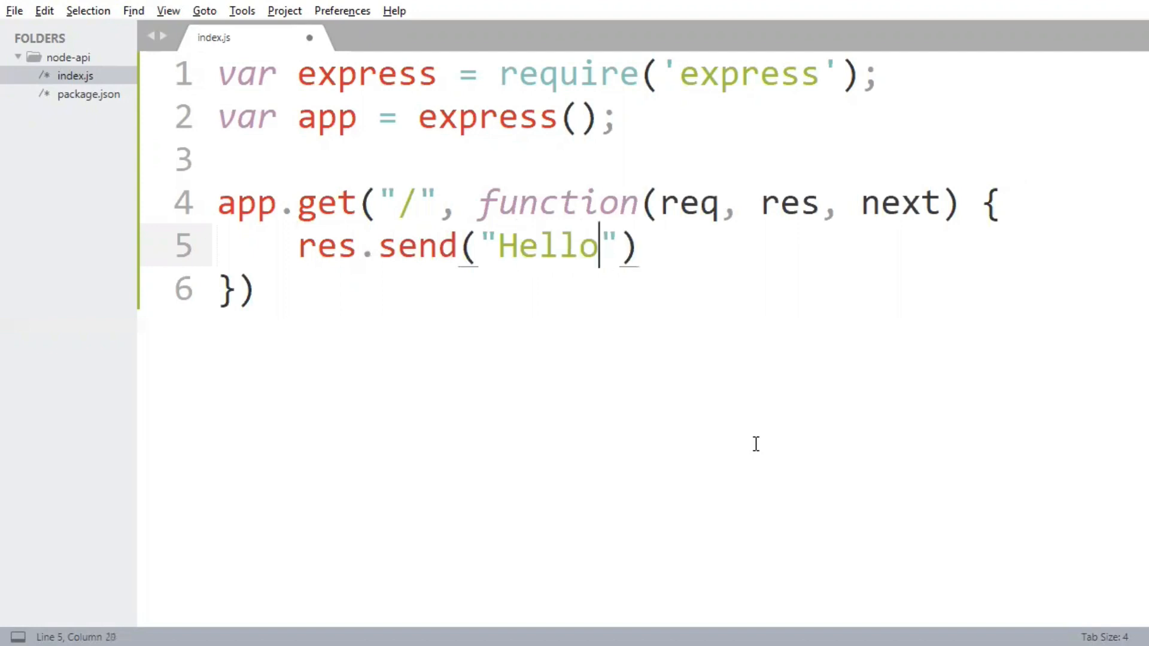
type("world")
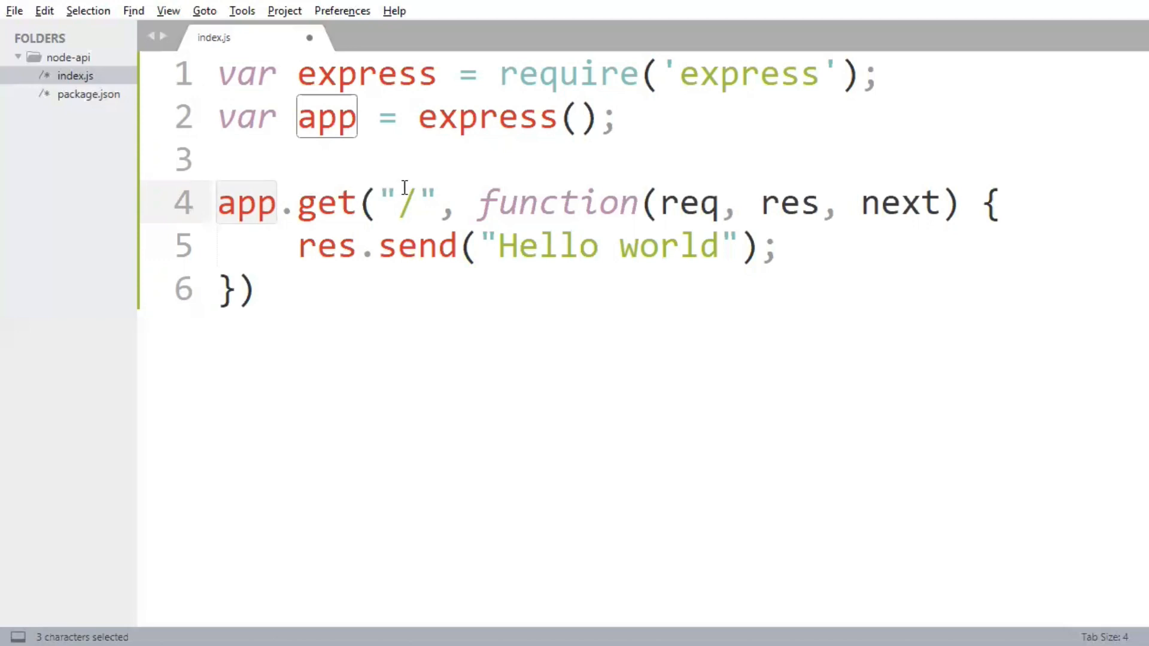
mouse_move(488, 213)
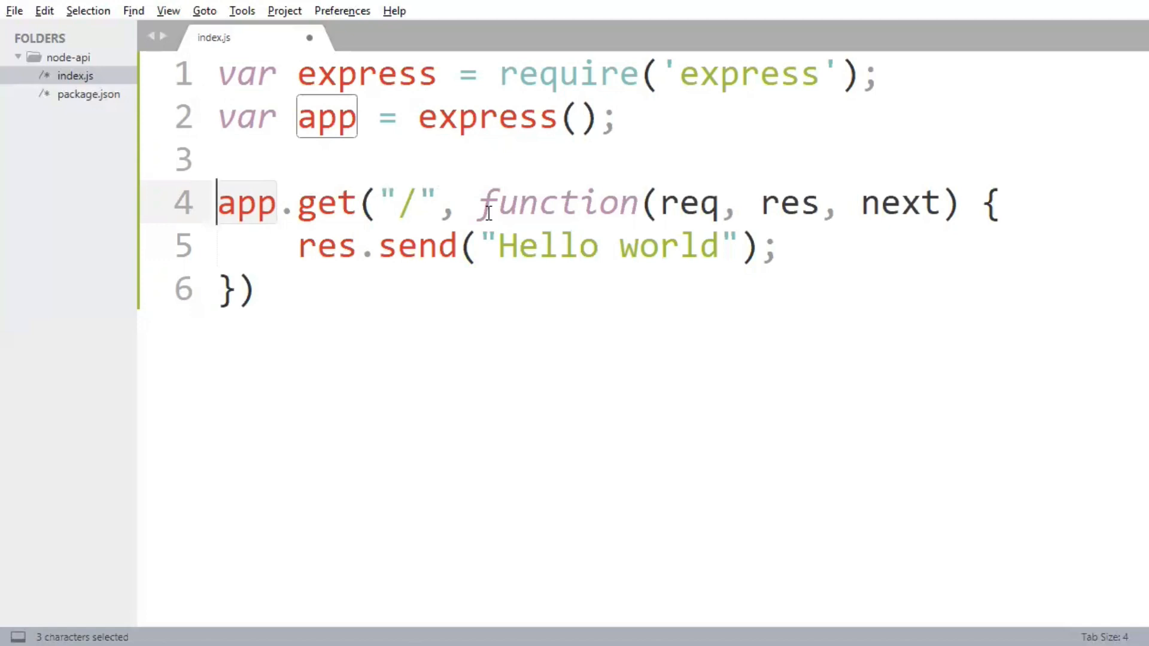
mouse_move(515, 201)
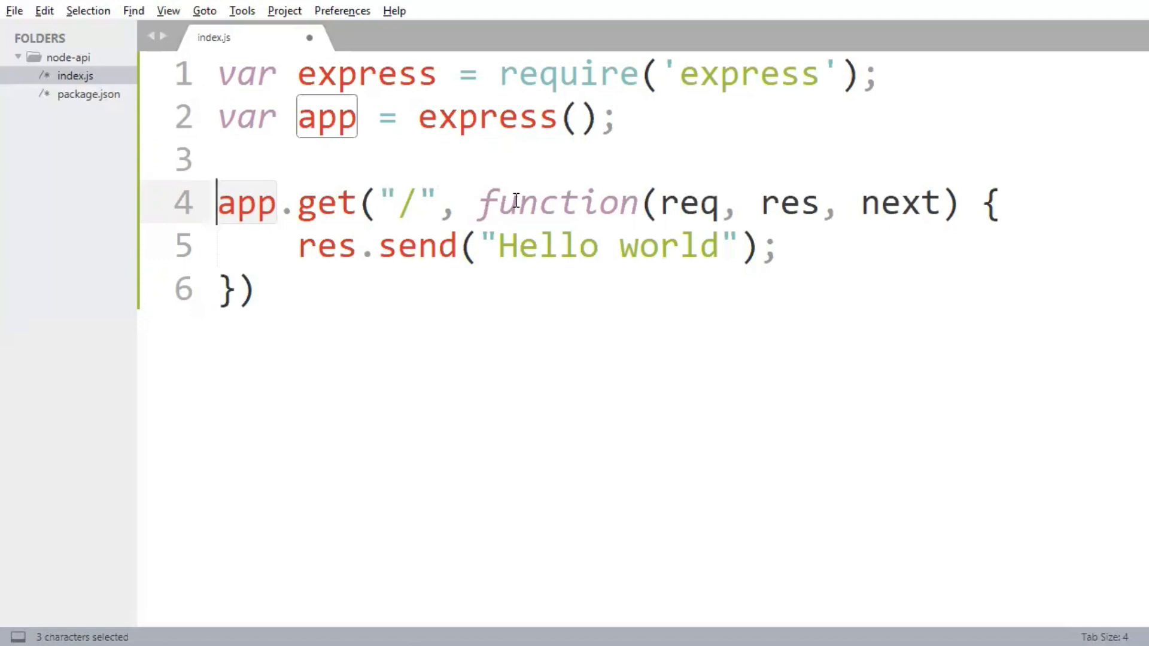
mouse_move(583, 162)
type(";")
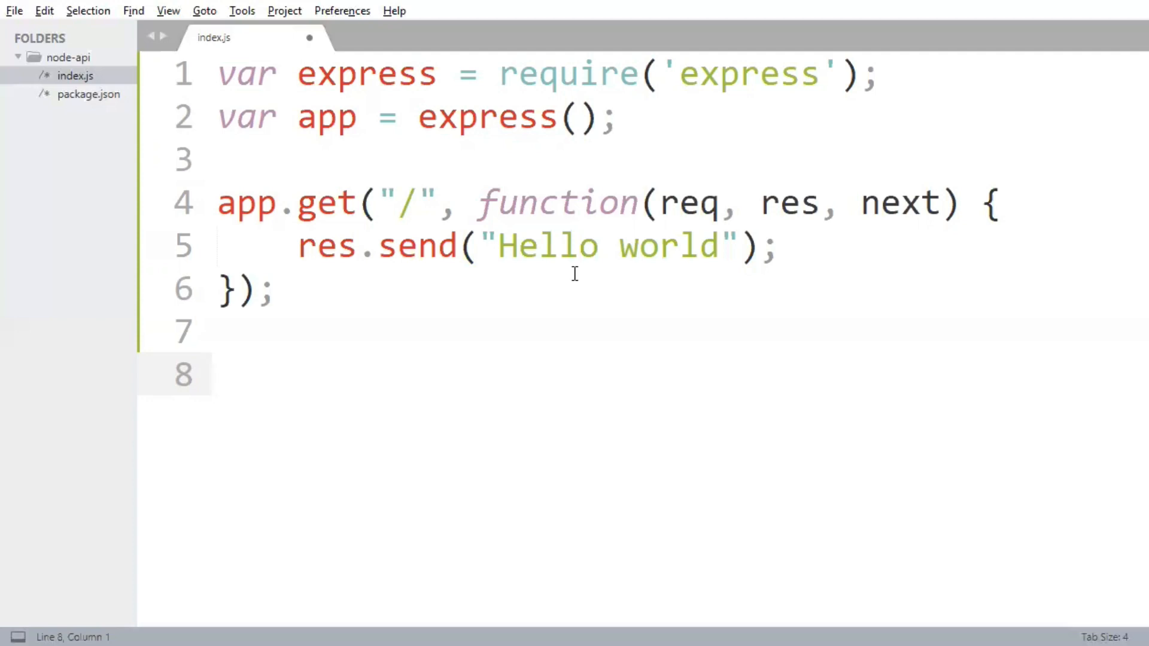
Step: Add app.listen(3000, function() { console.log("Started on port: 3000"); }); after the route
type("app.listen")
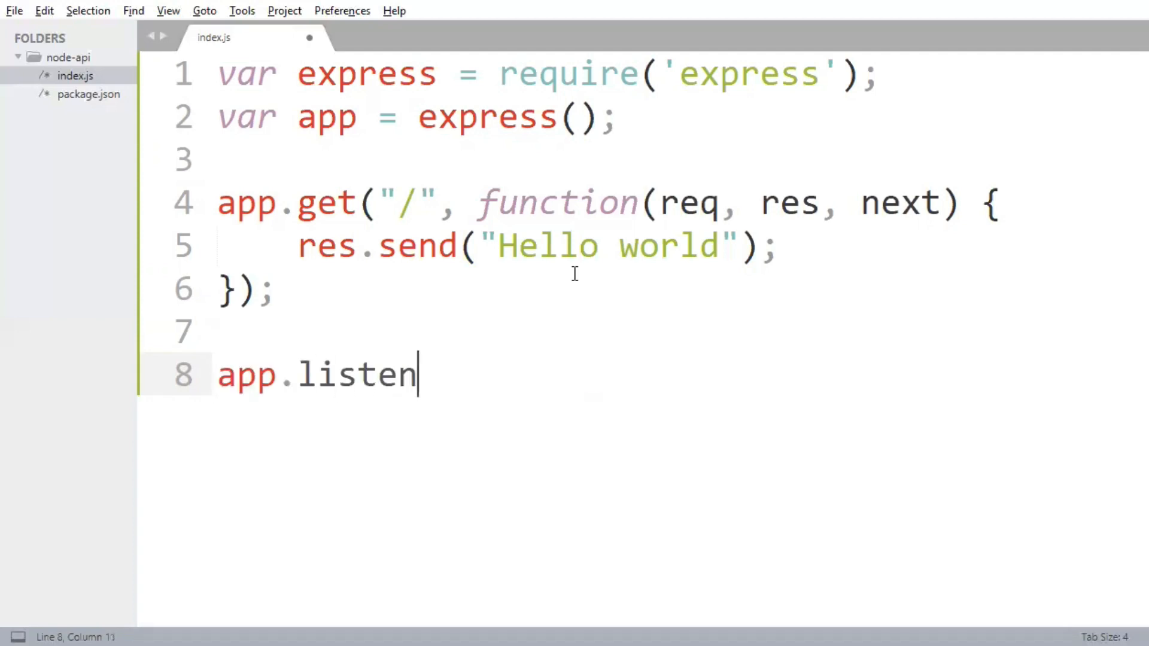
type("(3000")
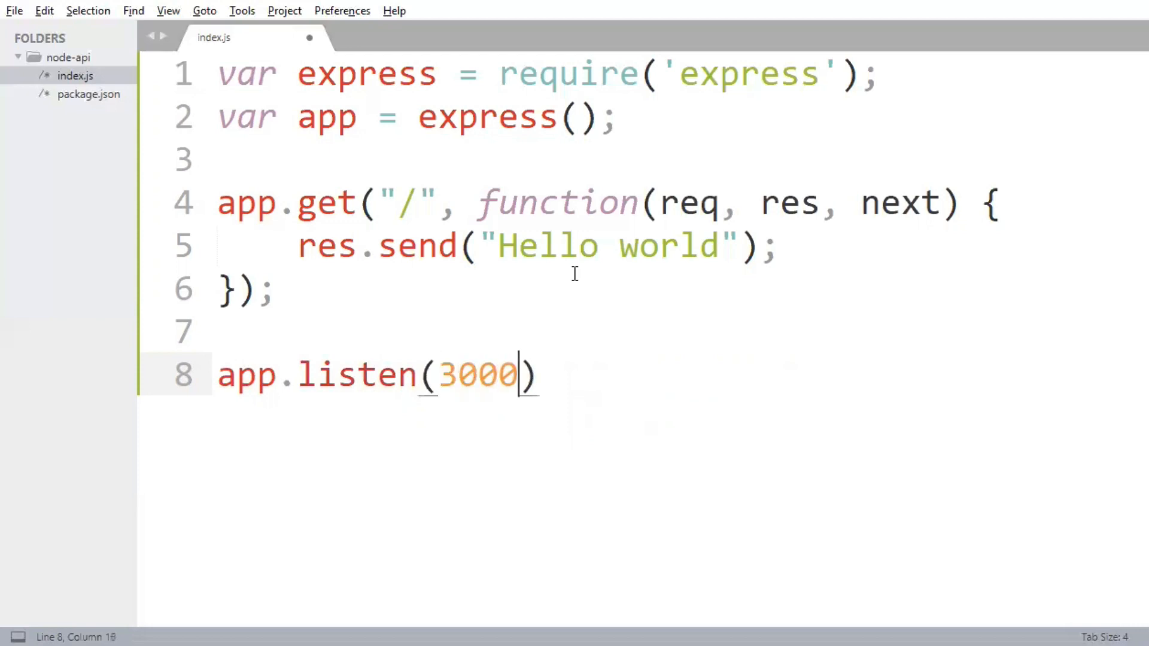
type(", function")
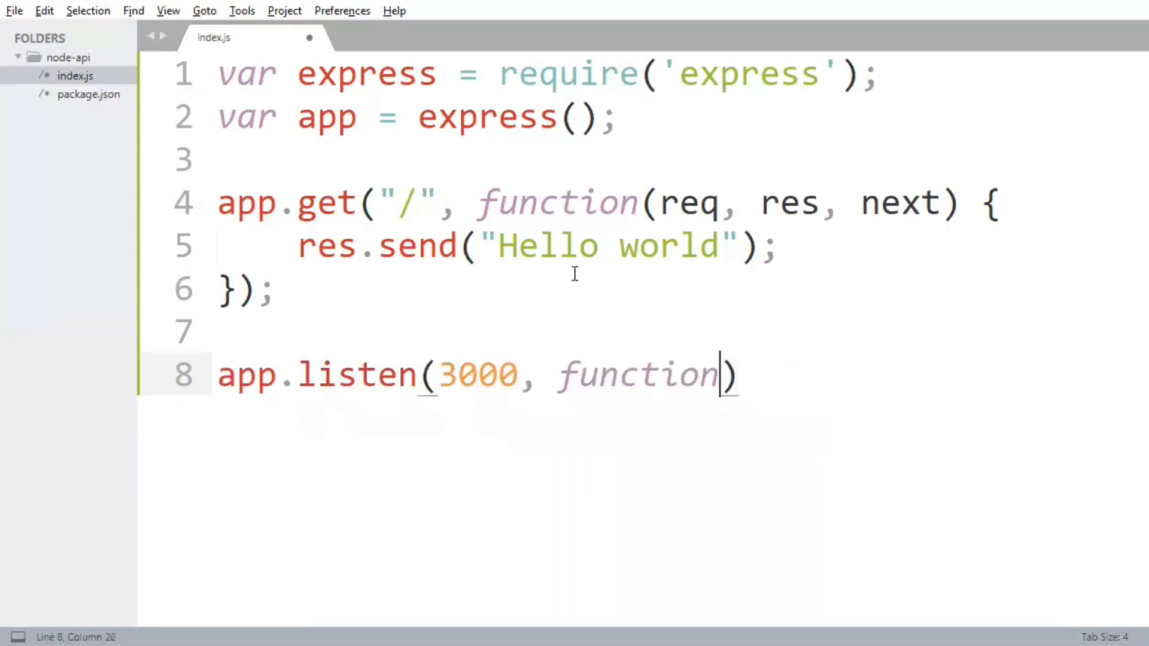
type("() {")
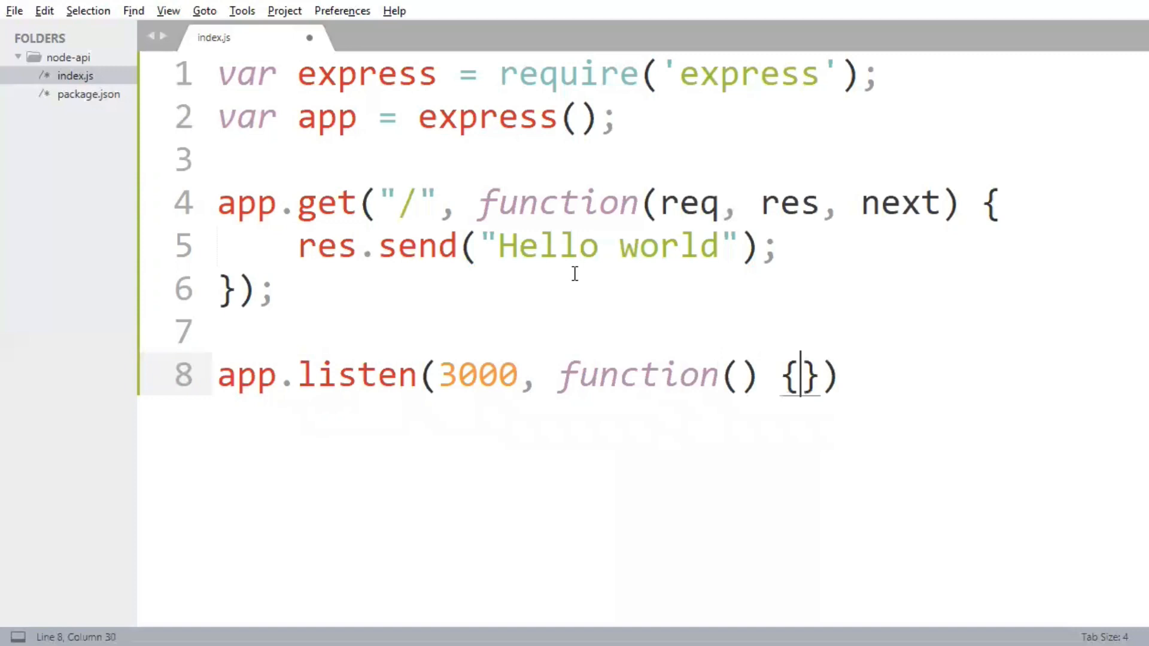
type("consol.")
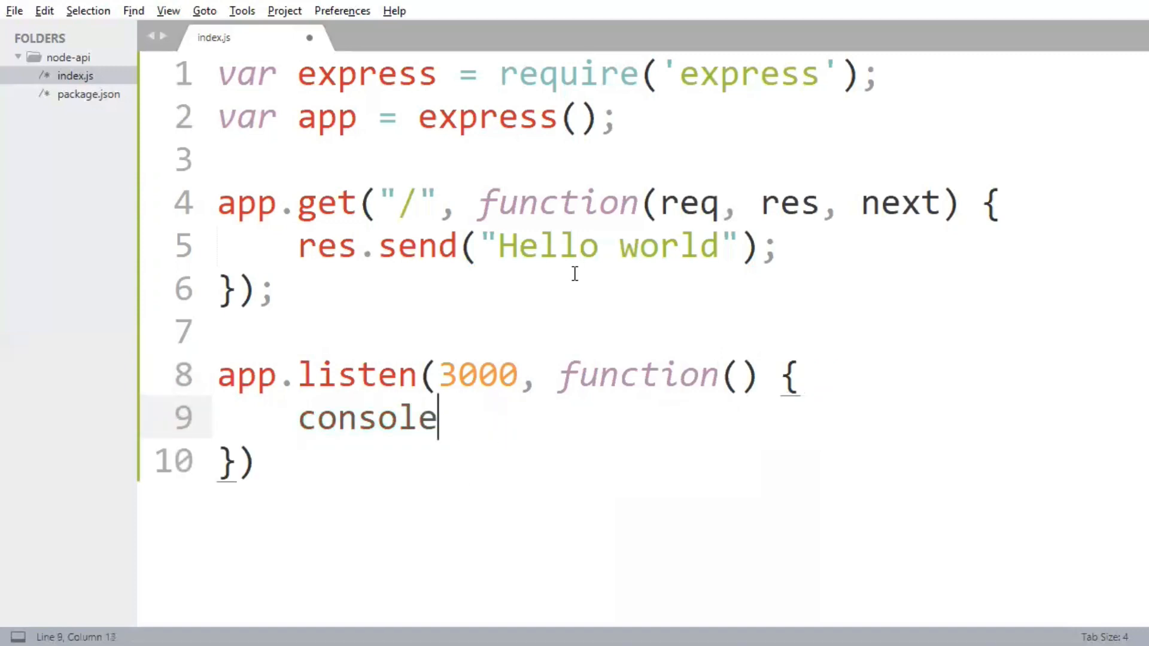
type(".log(\"\")")
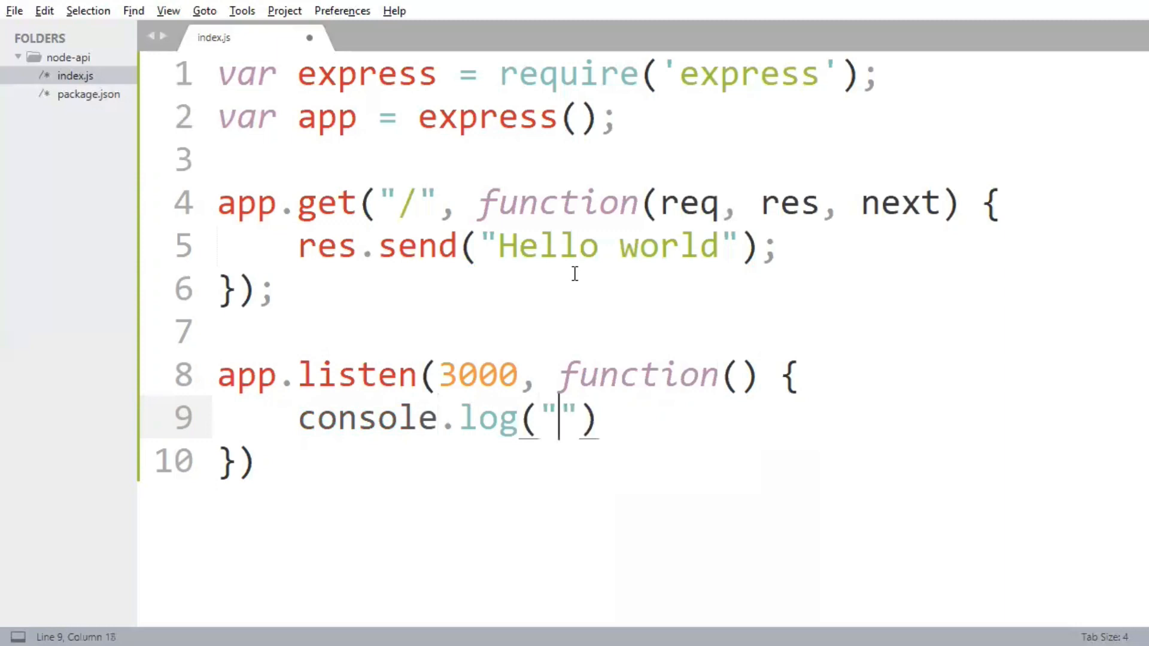
type("Started on port")
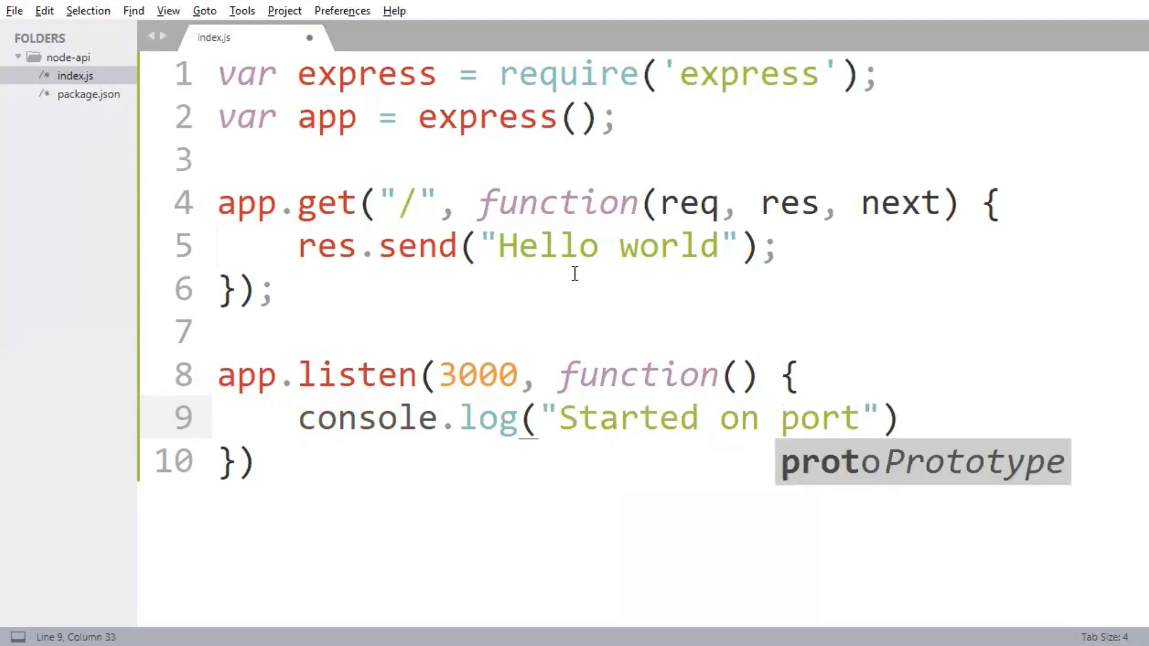
type(": 3000")
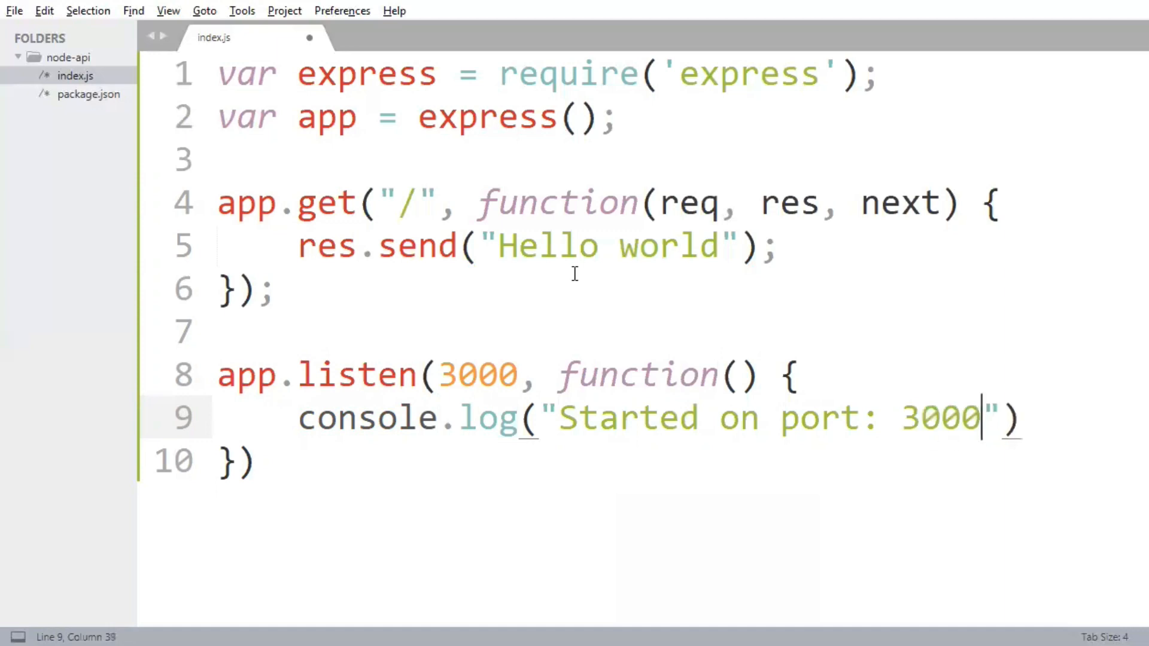
type(";")
left_click(619, 462)
type(";")
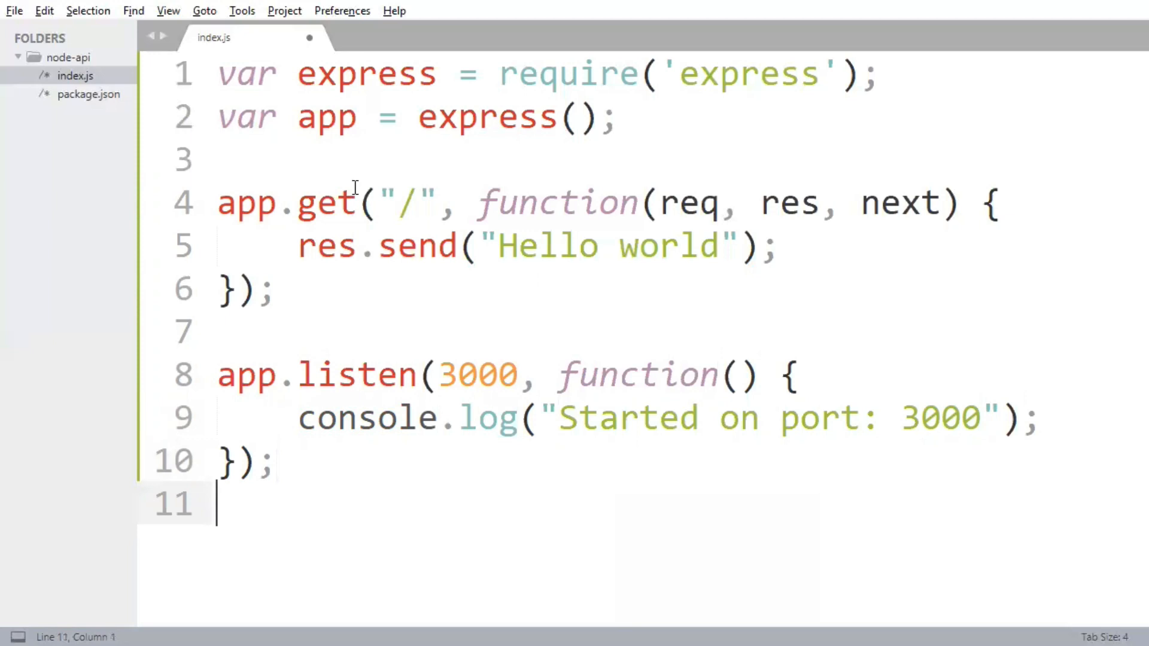
mouse_move(268, 139)
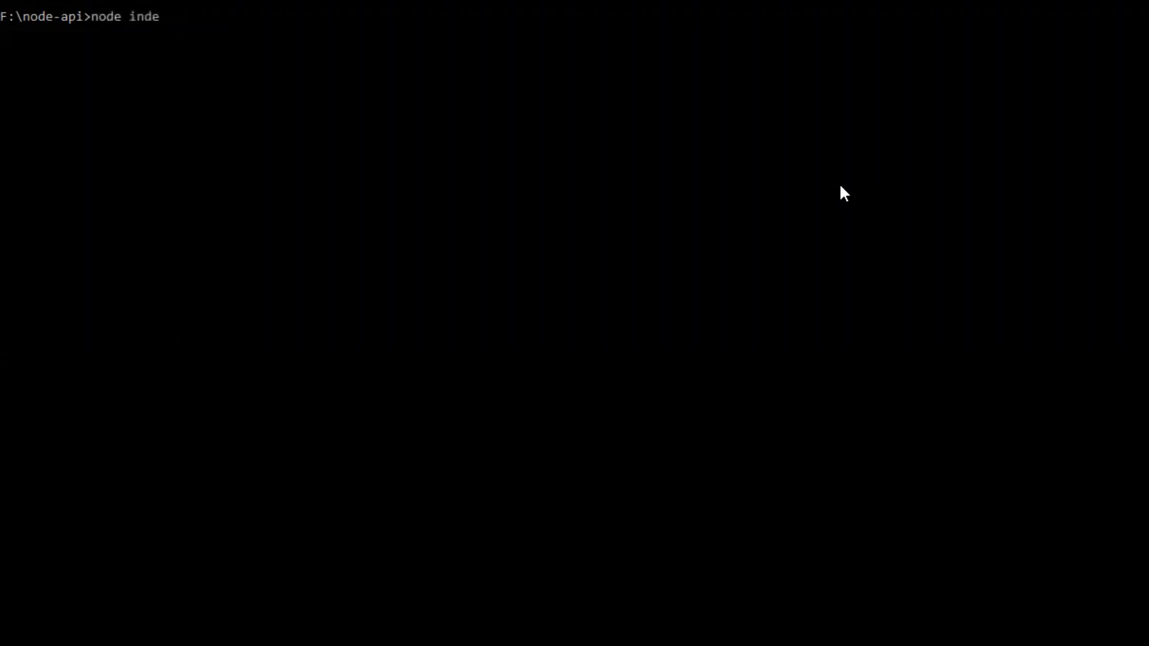
Step: Run node index.js so the server reports "Started on port: 3000"
type("x.js")
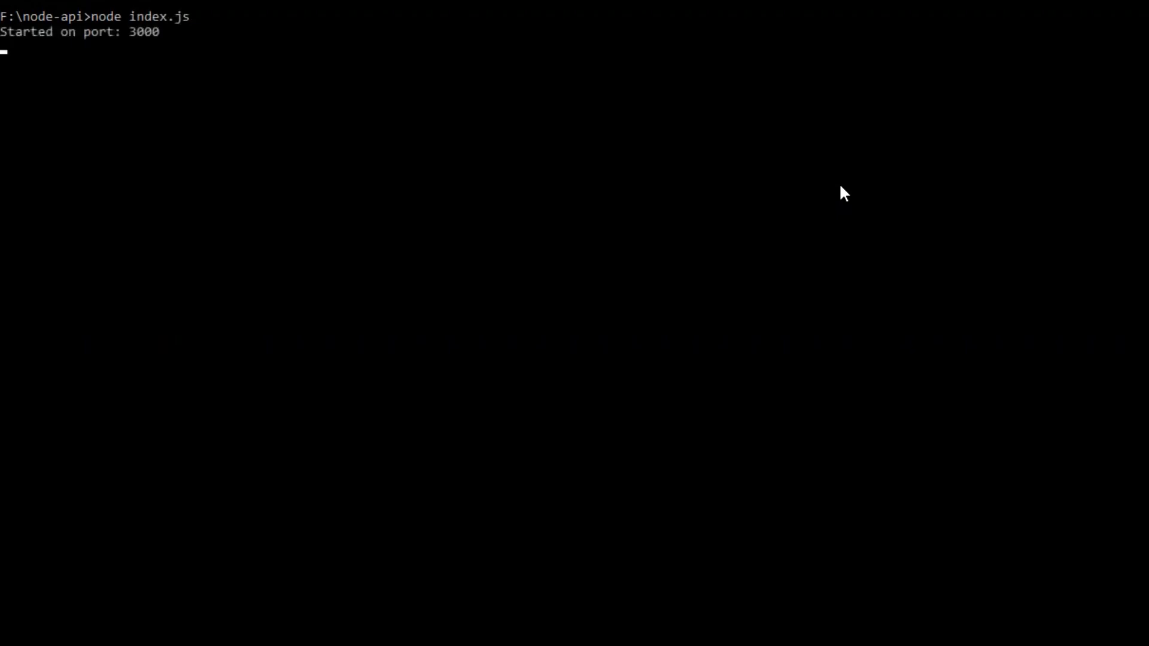
mouse_move(55, 37)
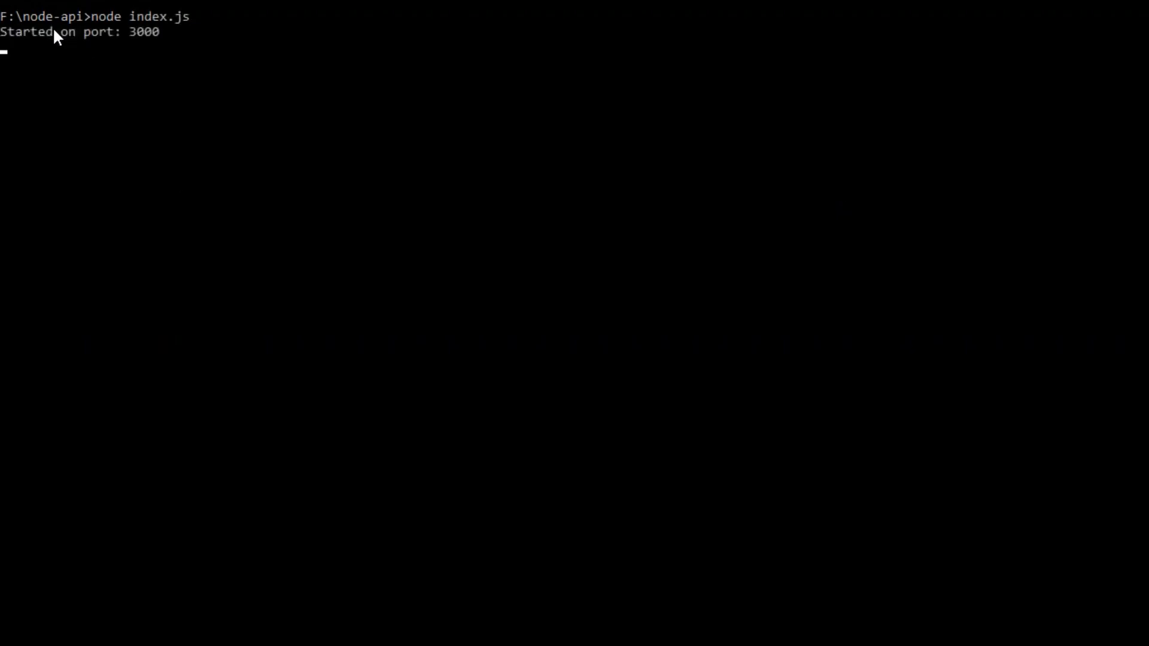
mouse_move(61, 36)
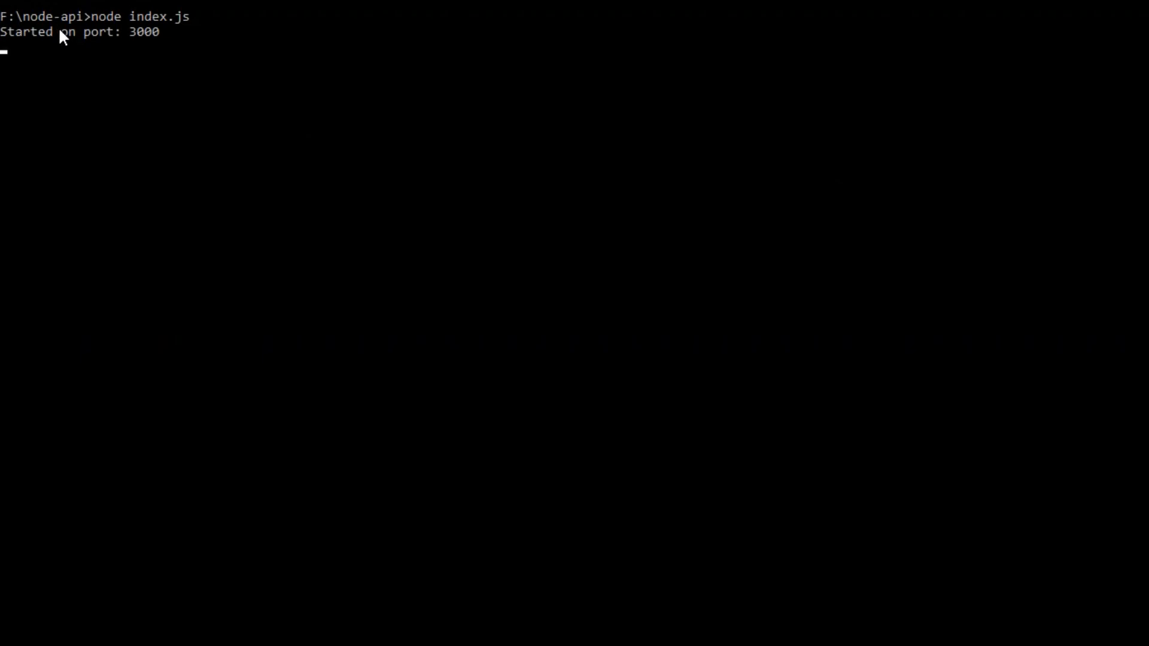